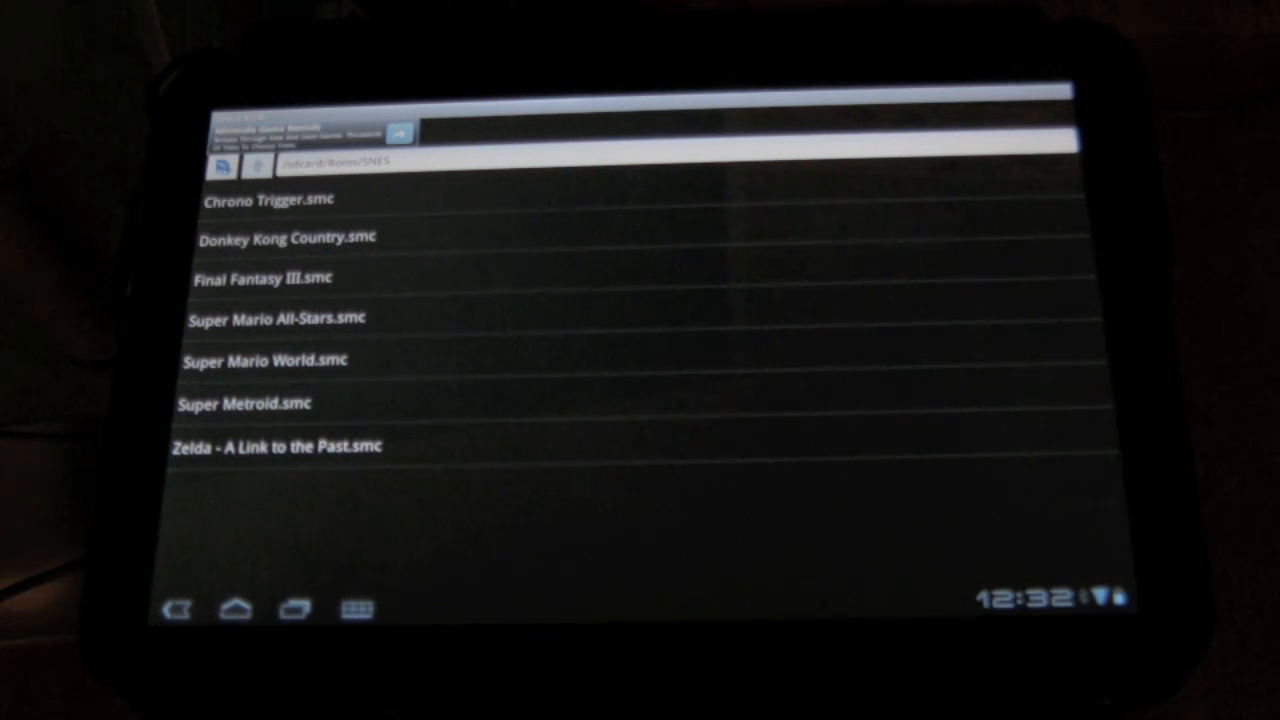
# Launch Donkey Kong Country.smc from the /sdcard/Roms/SNES ROM list
pyautogui.click(287, 237)
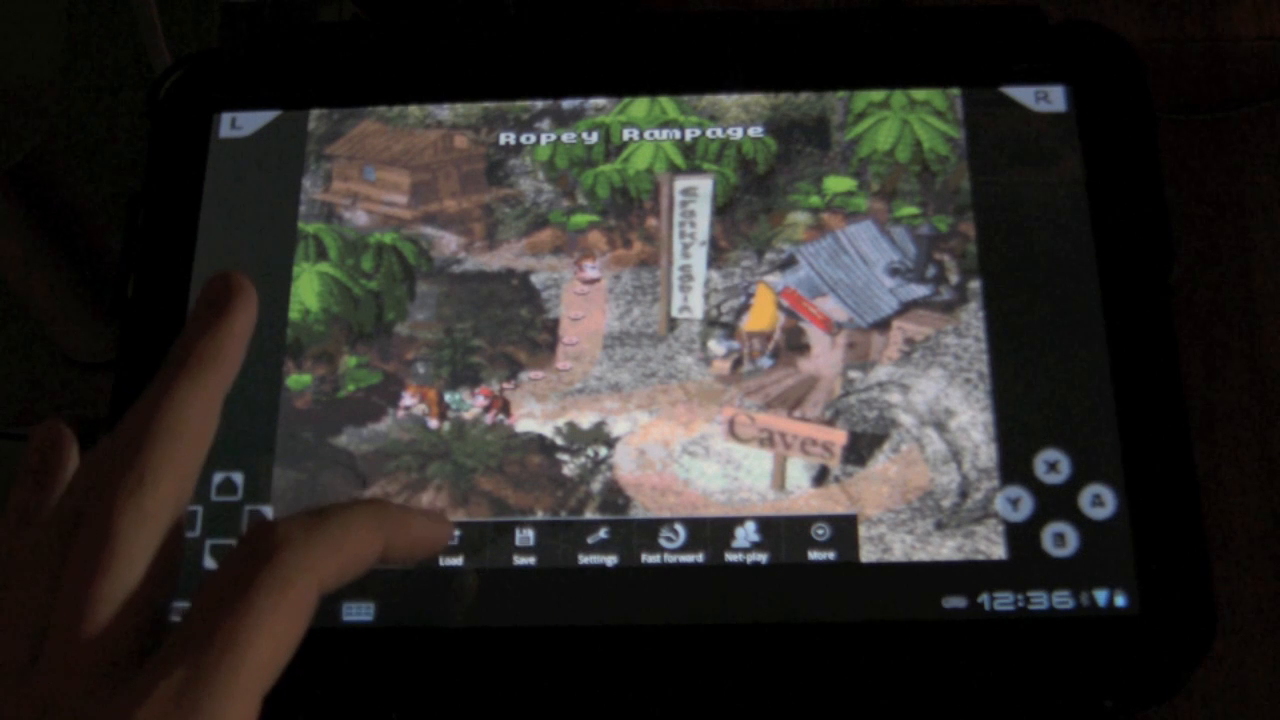
# Open Settings and then the Other settings page (cheats, full screen, quick load)
pyautogui.click(593, 540)
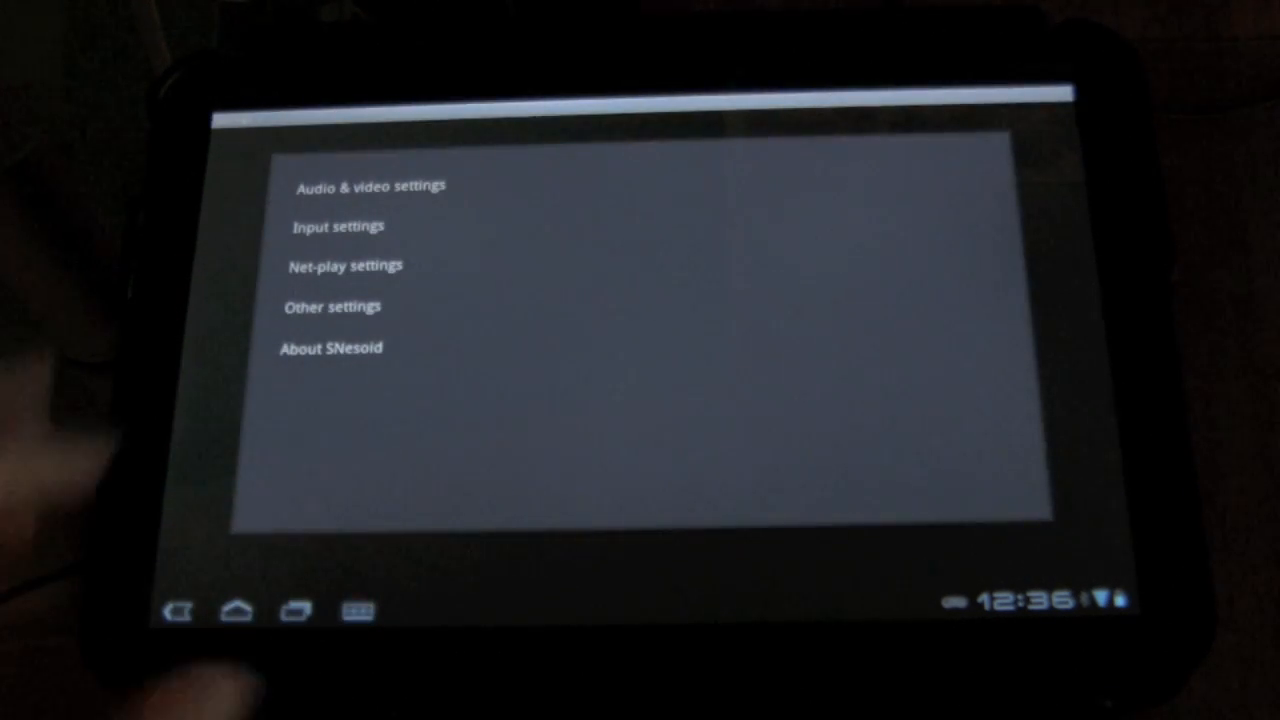
pyautogui.click(331, 307)
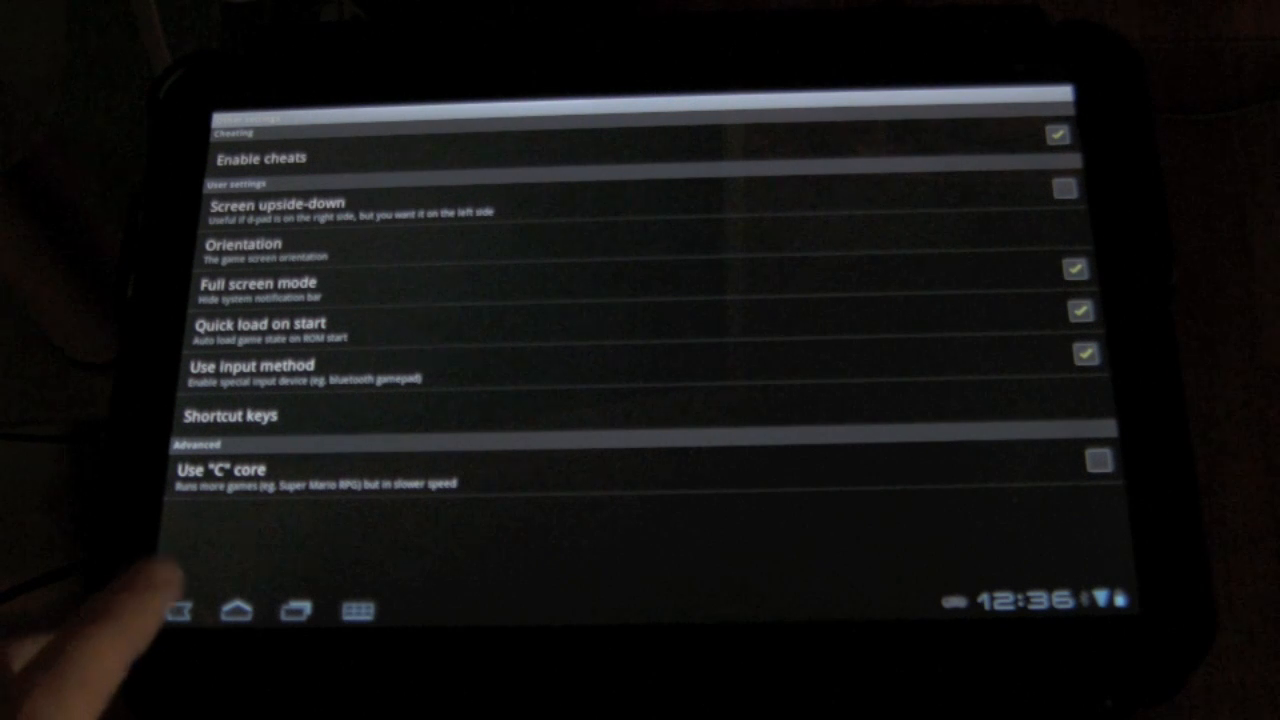
# Return to Donkey Kong Country, show the More options, then close the game
pyautogui.click(178, 611)
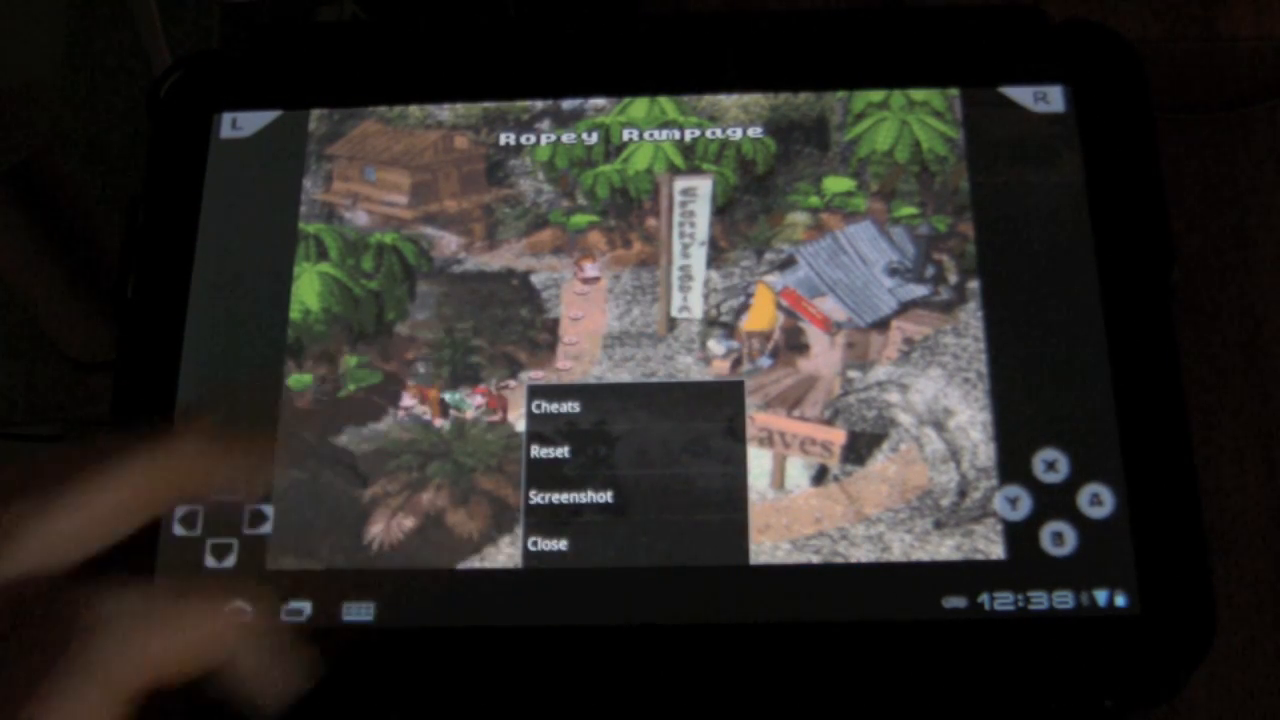
pyautogui.click(548, 544)
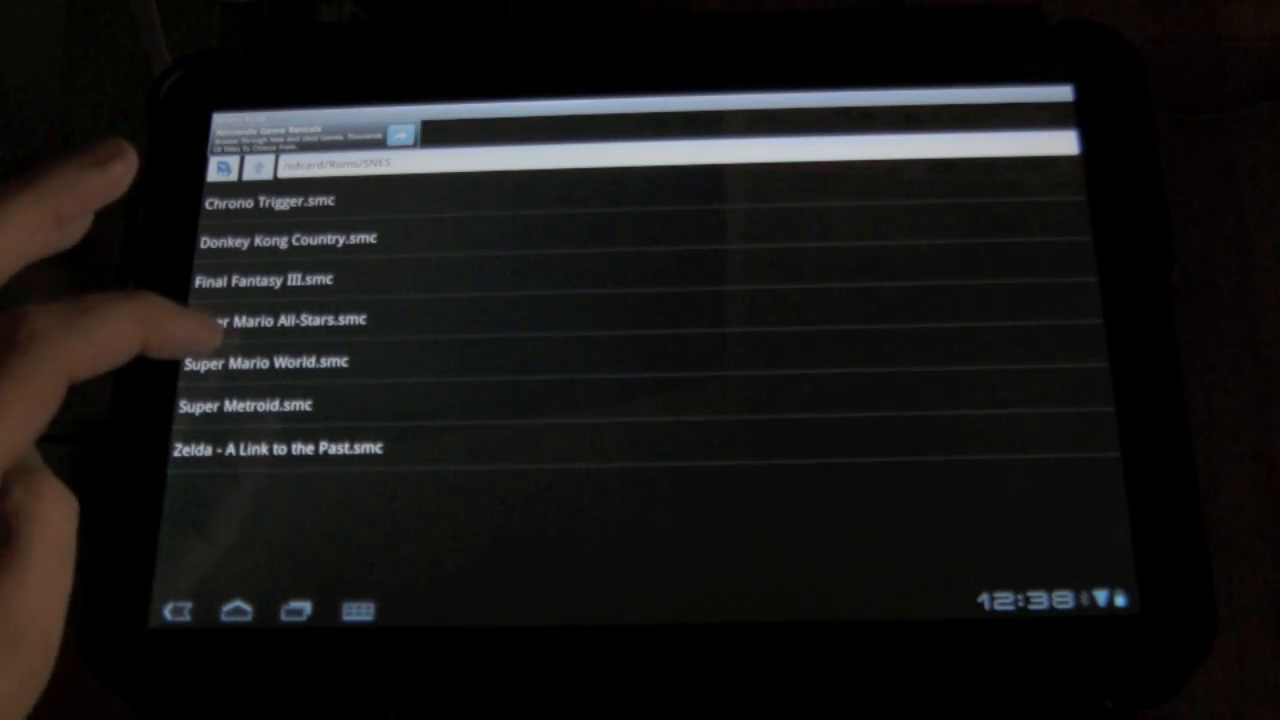
# Launch Super Mario World.smc from the SNES ROM list
pyautogui.click(280, 319)
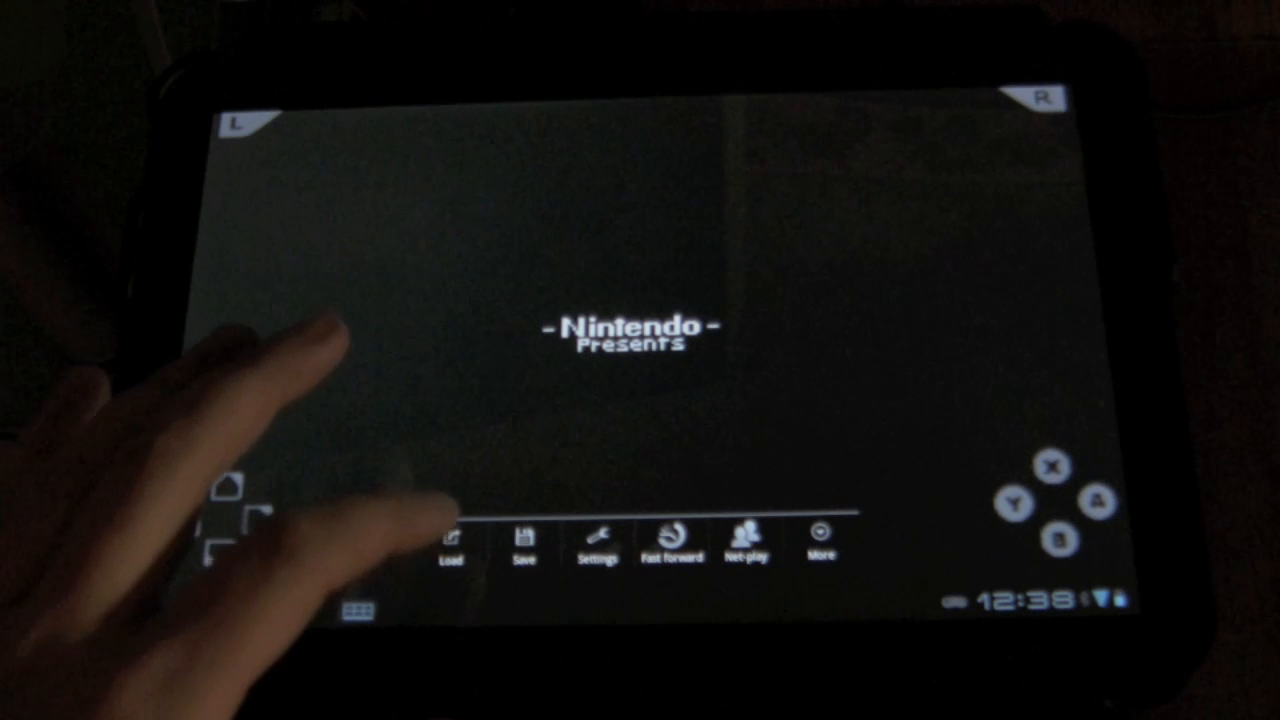
pyautogui.click(450, 540)
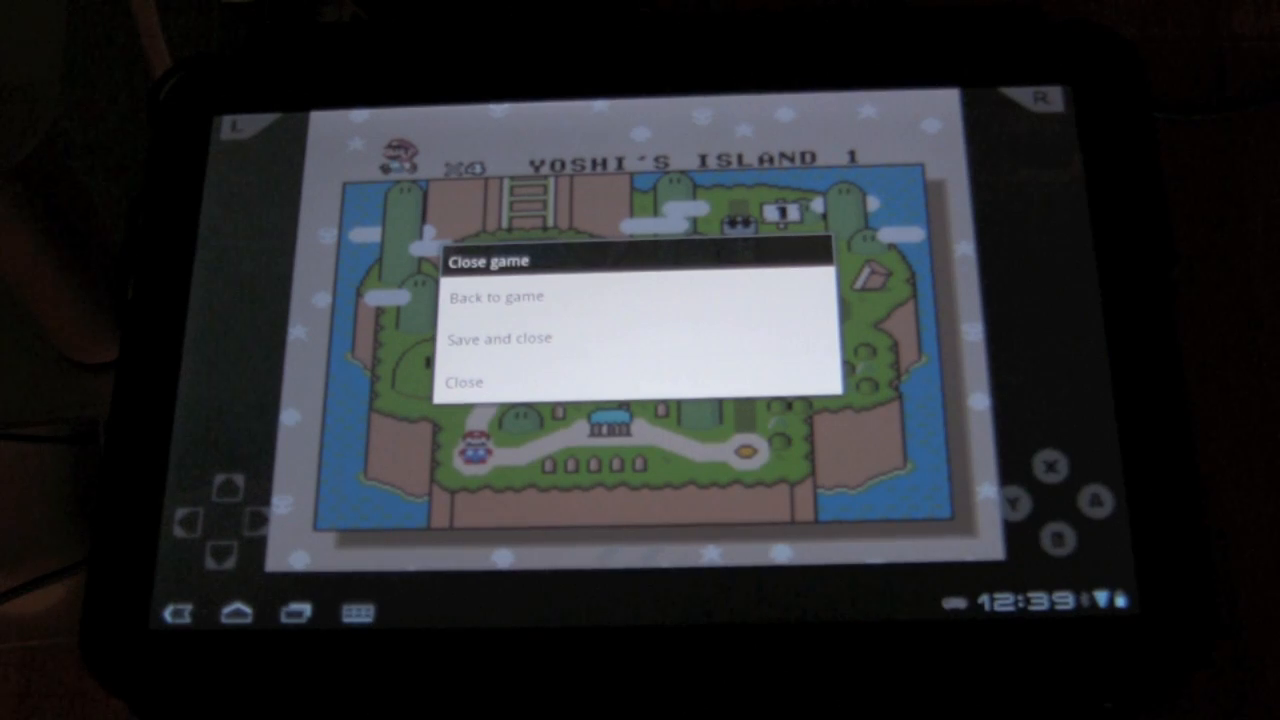
# Choose Back to game in the Close game dialog to resume Yoshi's Island 1
pyautogui.click(493, 296)
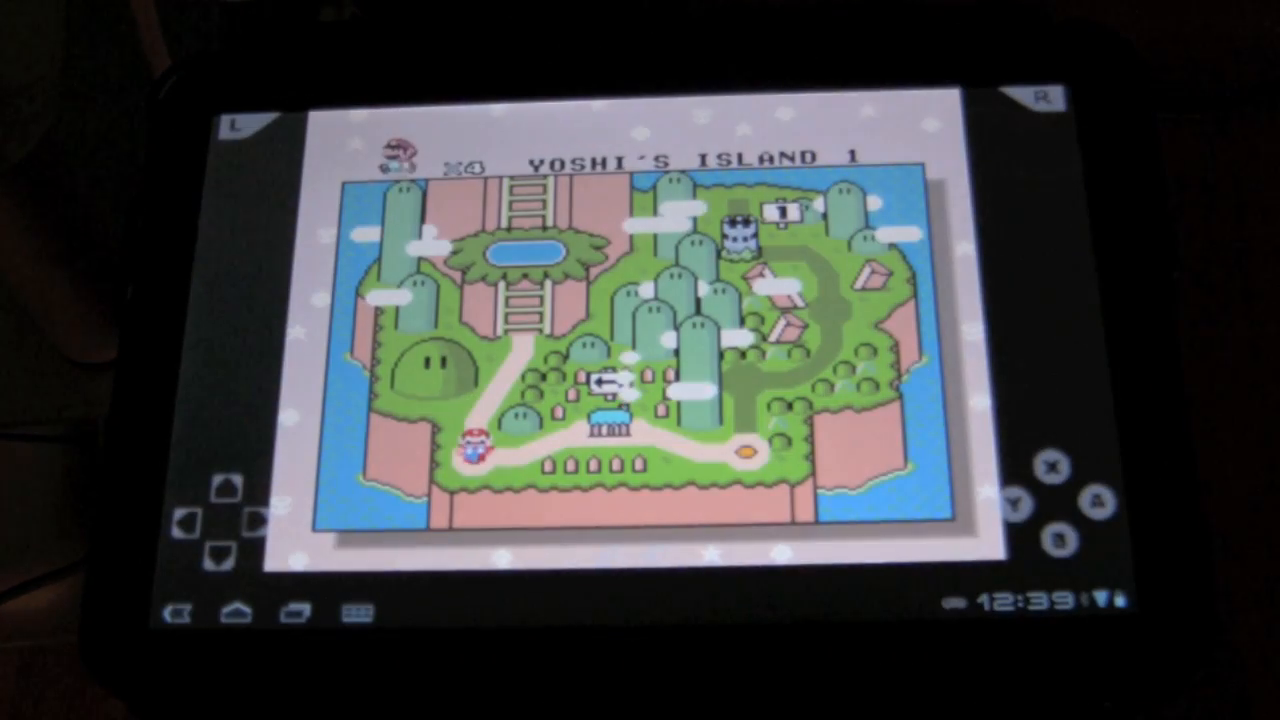